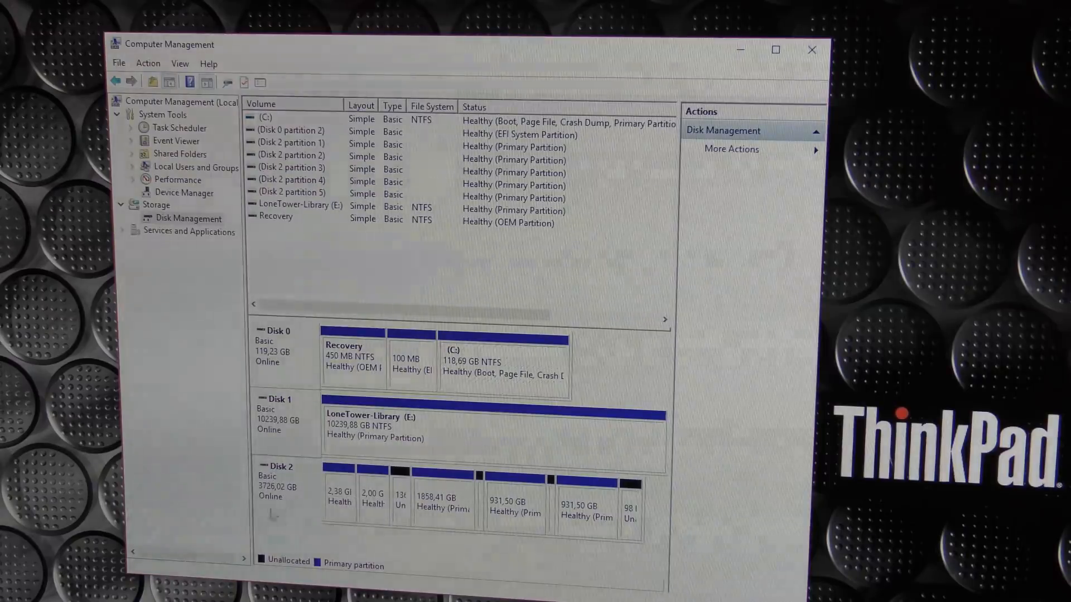
mouse_move(635, 509)
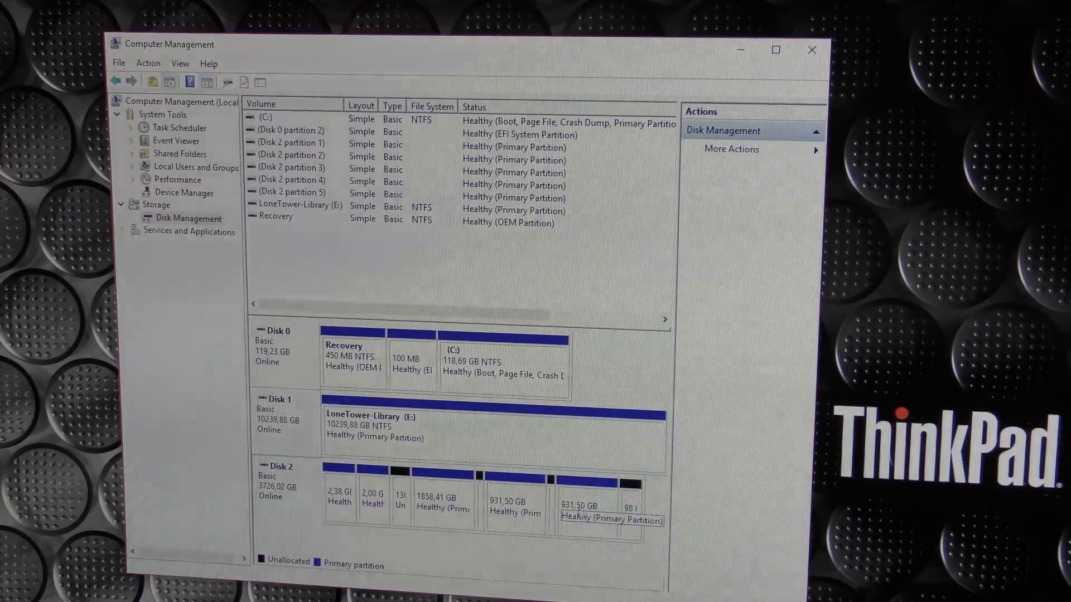
Step: Delete the 931,50 GB and remaining Disk 2 partitions, confirming each deletion warning
right_click(599, 492)
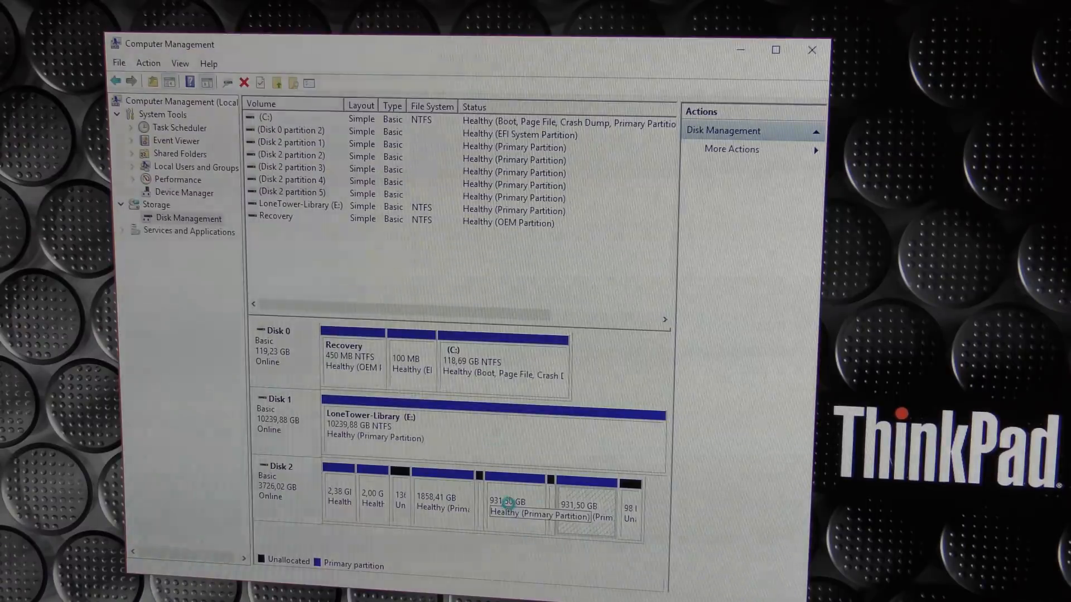
click(516, 492)
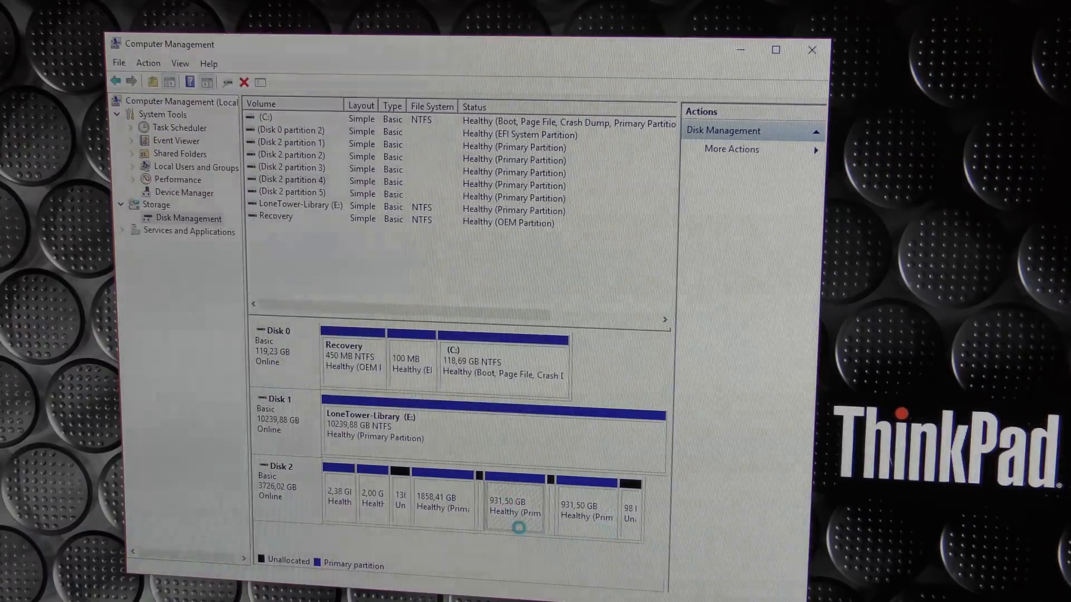
right_click(515, 506)
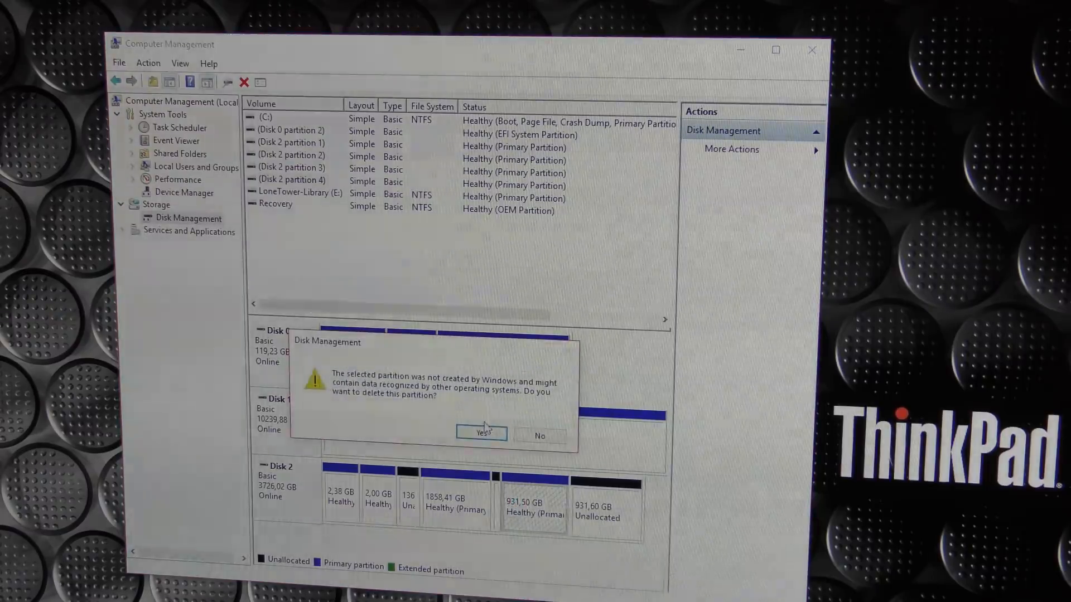
click(482, 435)
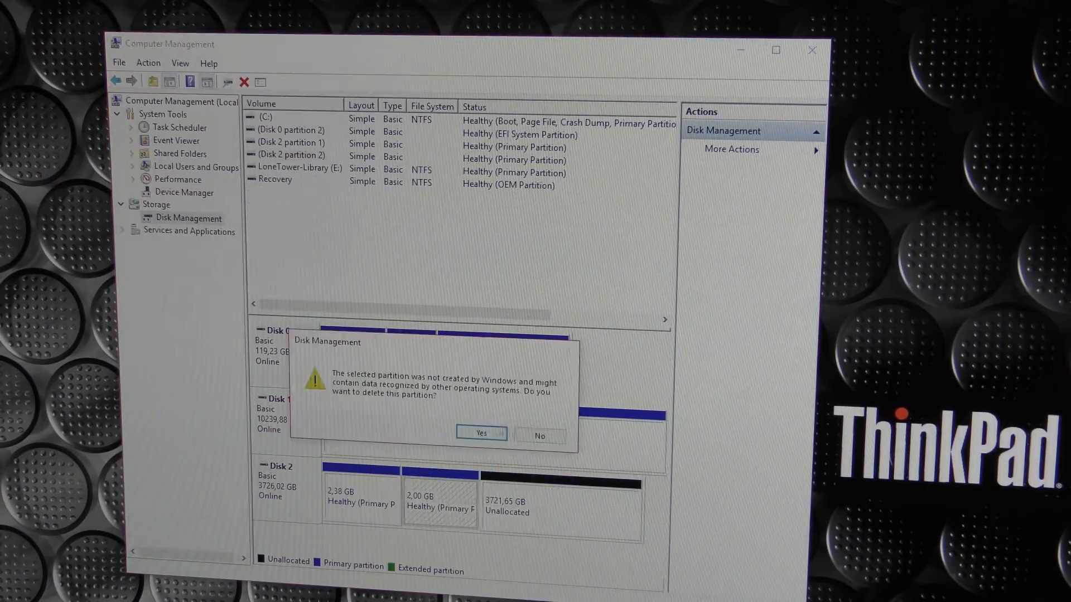
click(481, 434)
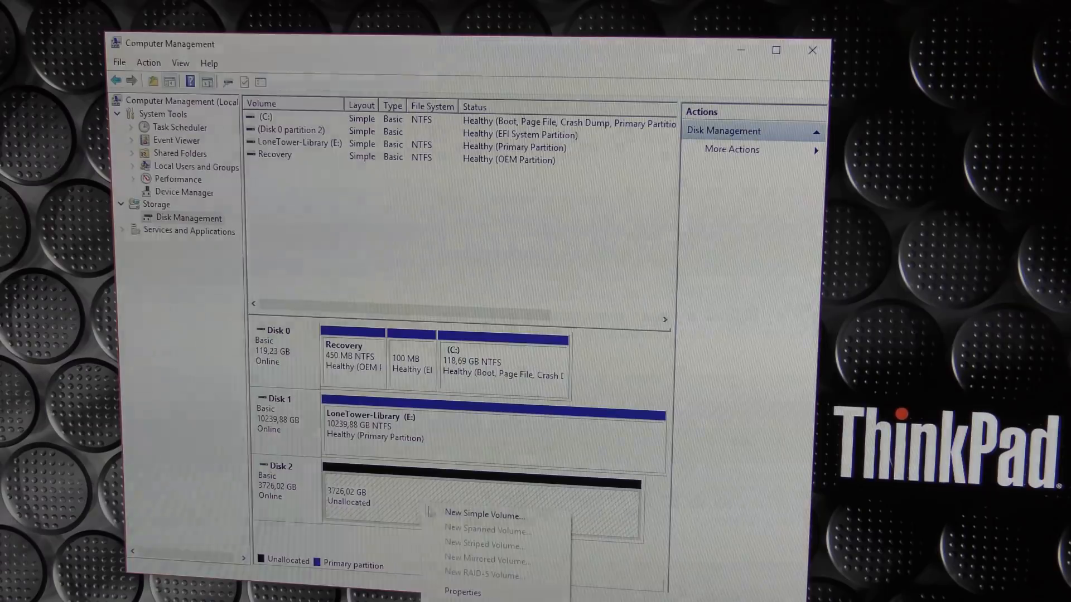
Step: Create a simple volume on Disk 2 at full size, drive letter D, NTFS quick format
click(485, 514)
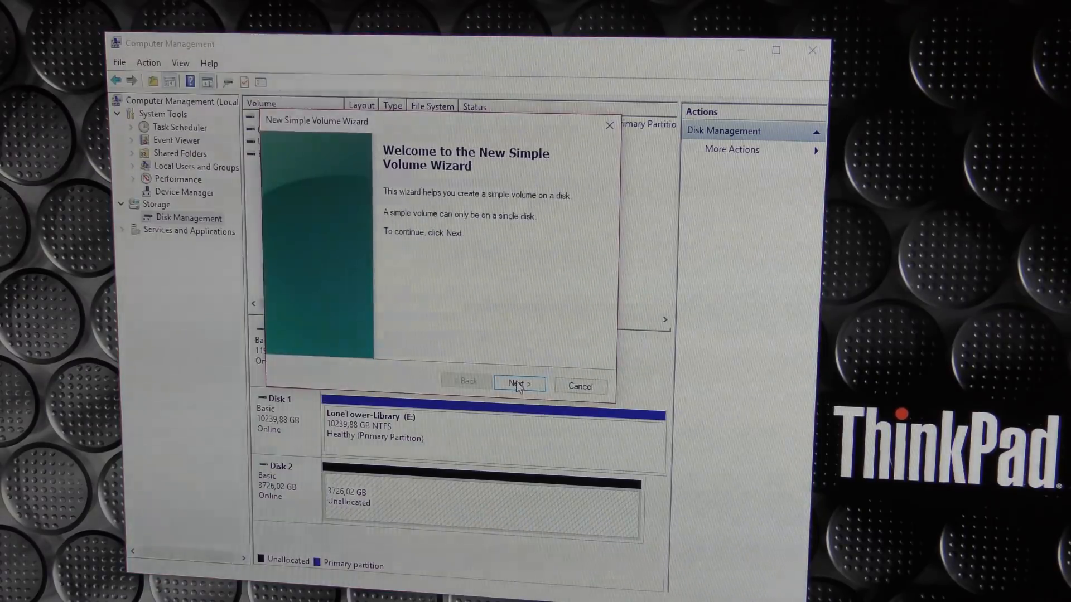
click(519, 382)
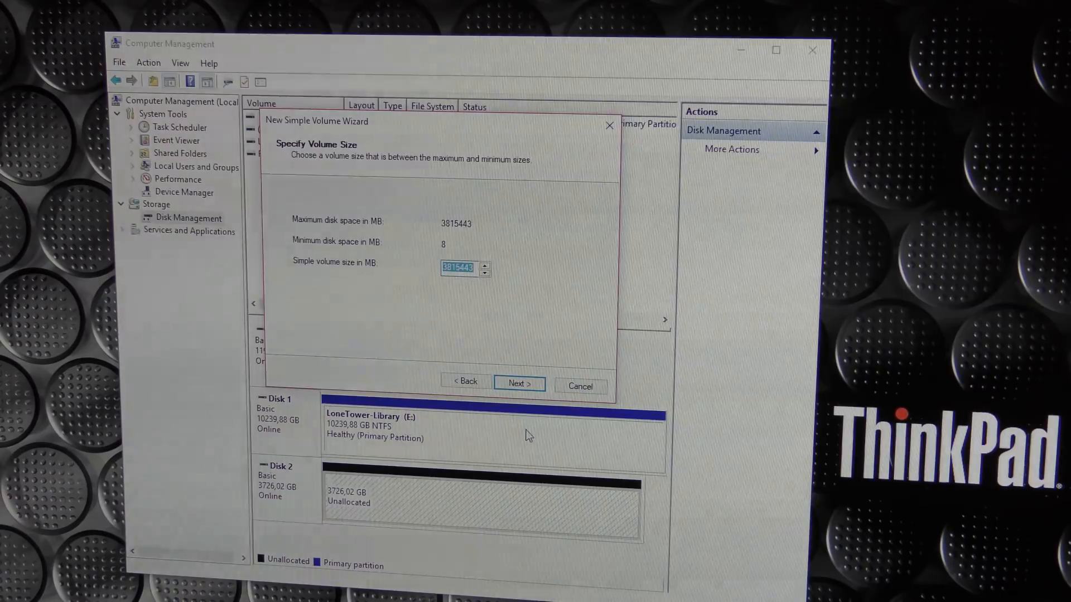
click(518, 383)
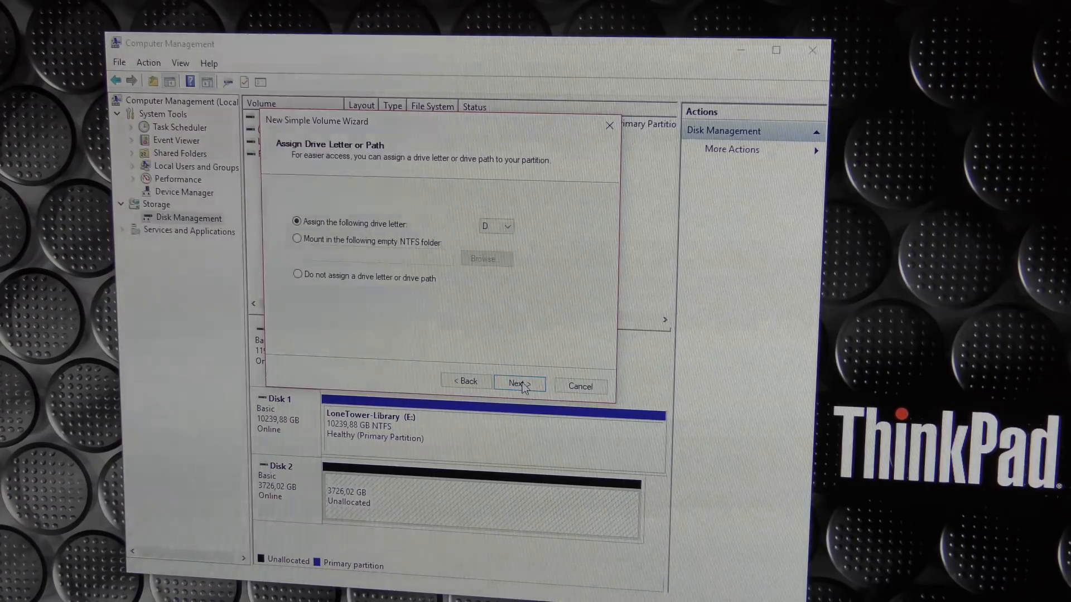
click(518, 383)
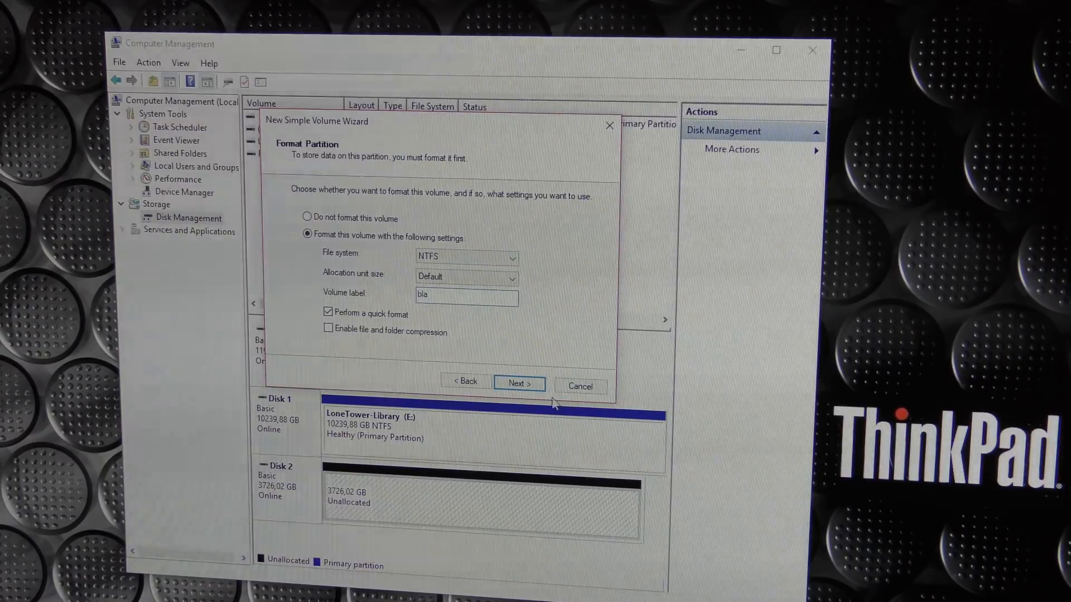
click(519, 383)
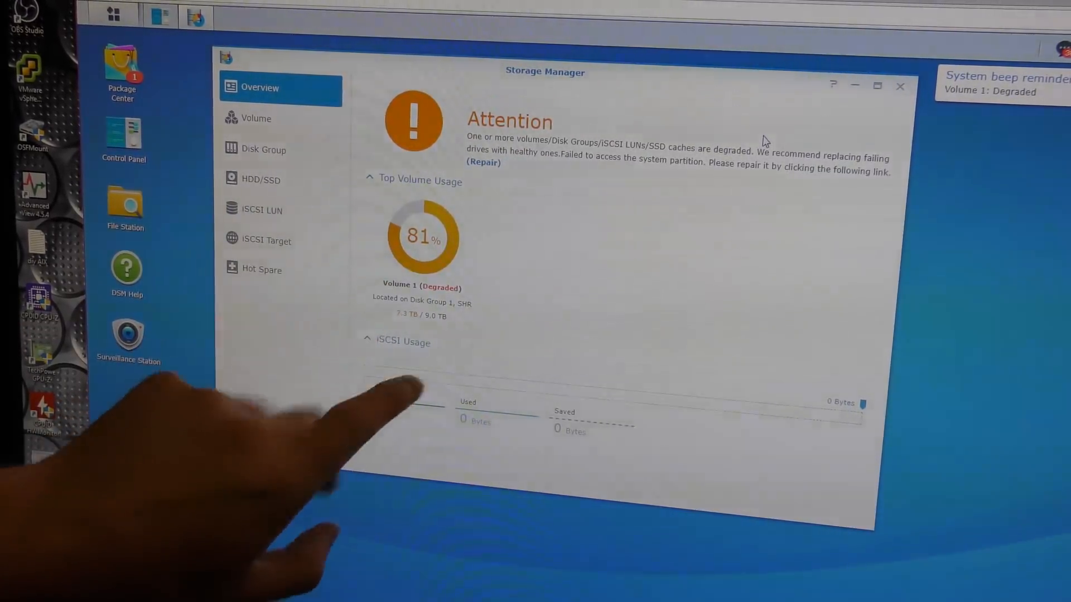
mouse_move(375, 382)
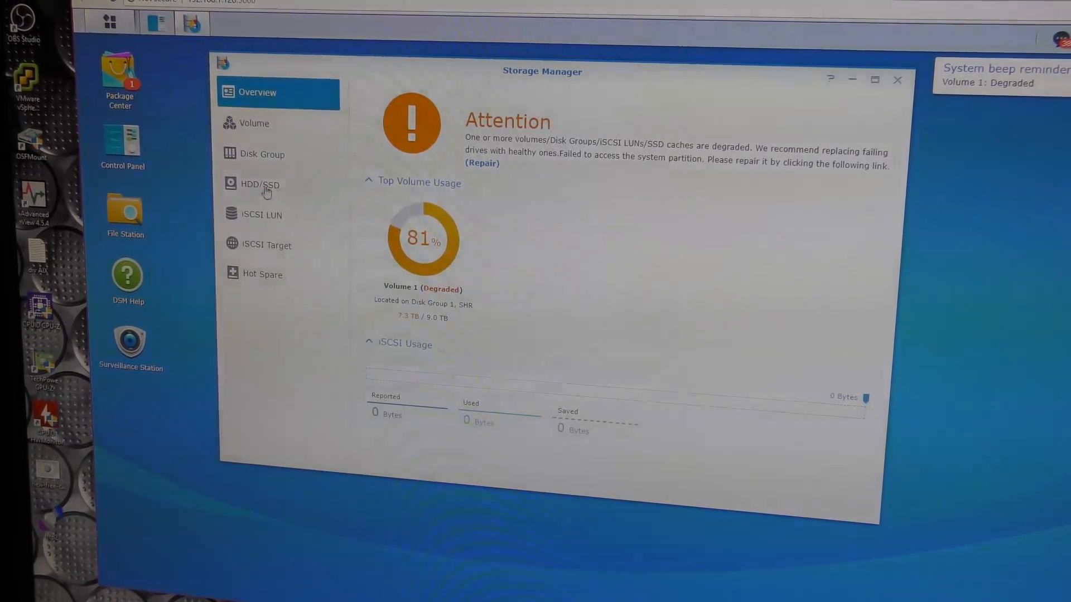
Step: Move from the Volume 1 degraded warning to the HDD/SSD disk status list
click(258, 185)
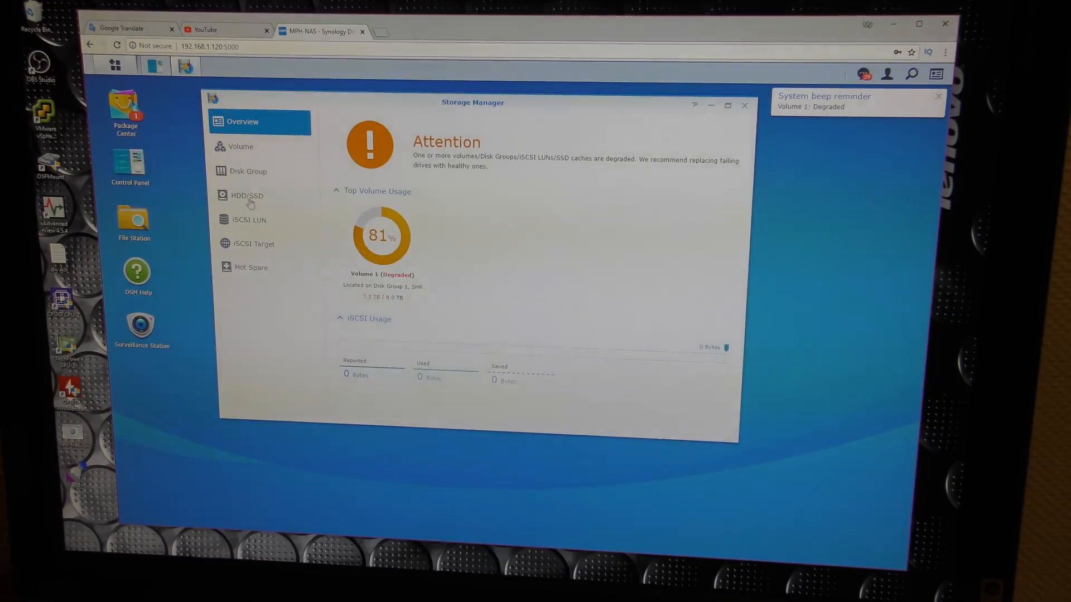
Step: List the drives under HDD/SSD to confirm Disk 4 appears as not initialized
click(246, 195)
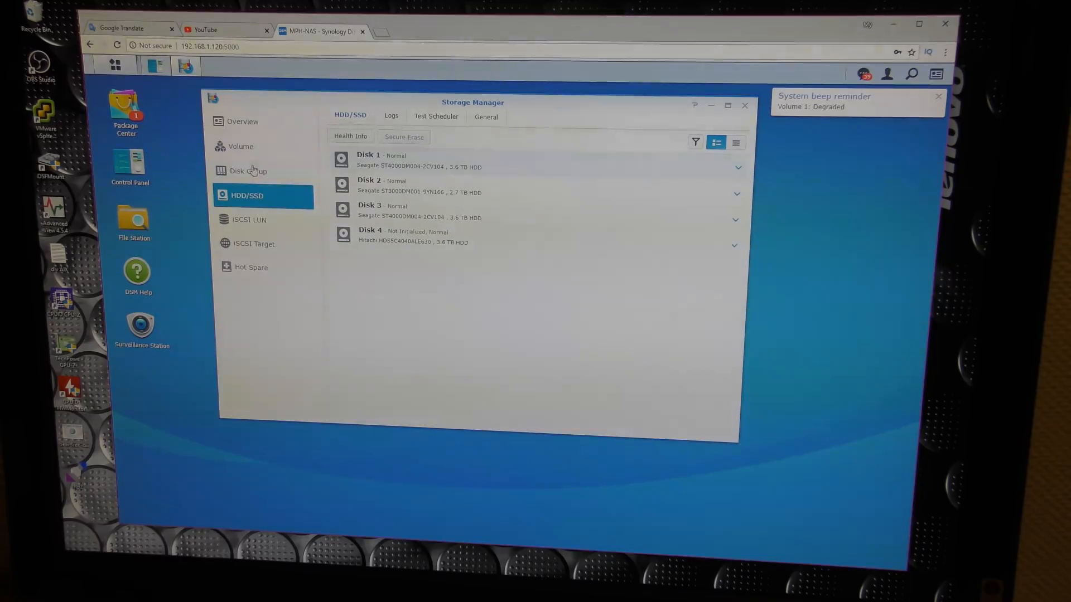
Step: Run Repair on Disk Group 1 with Disk 4, accepting the data-erase warning
click(247, 171)
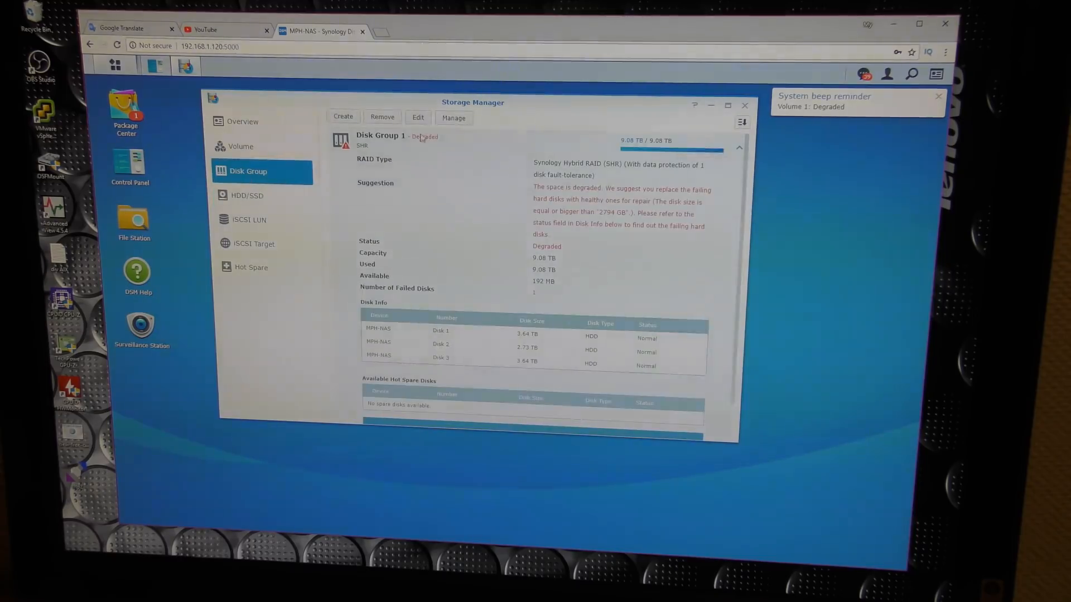
click(453, 118)
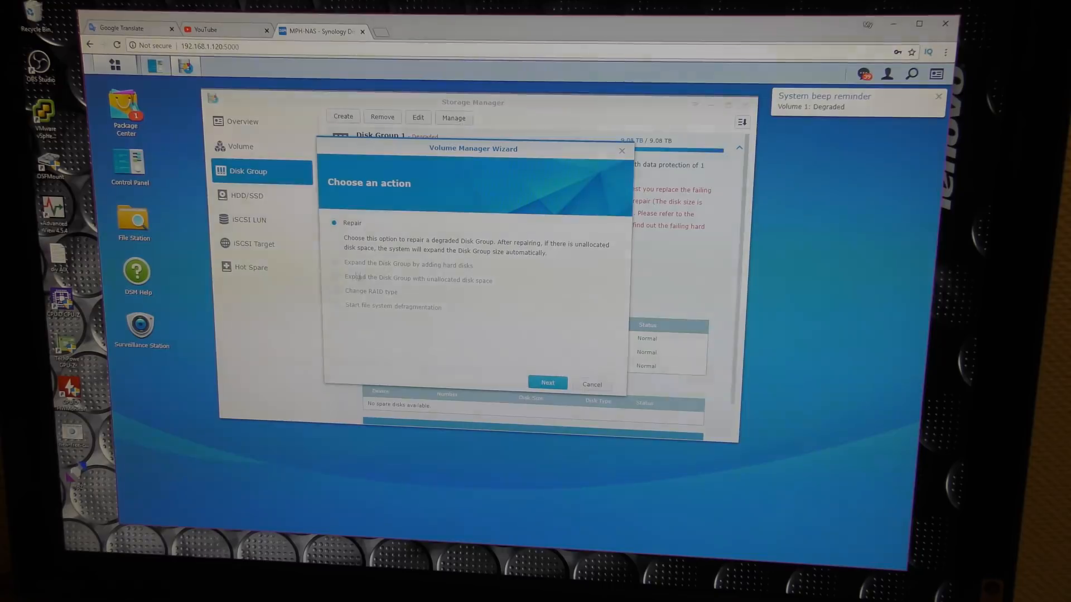
click(547, 383)
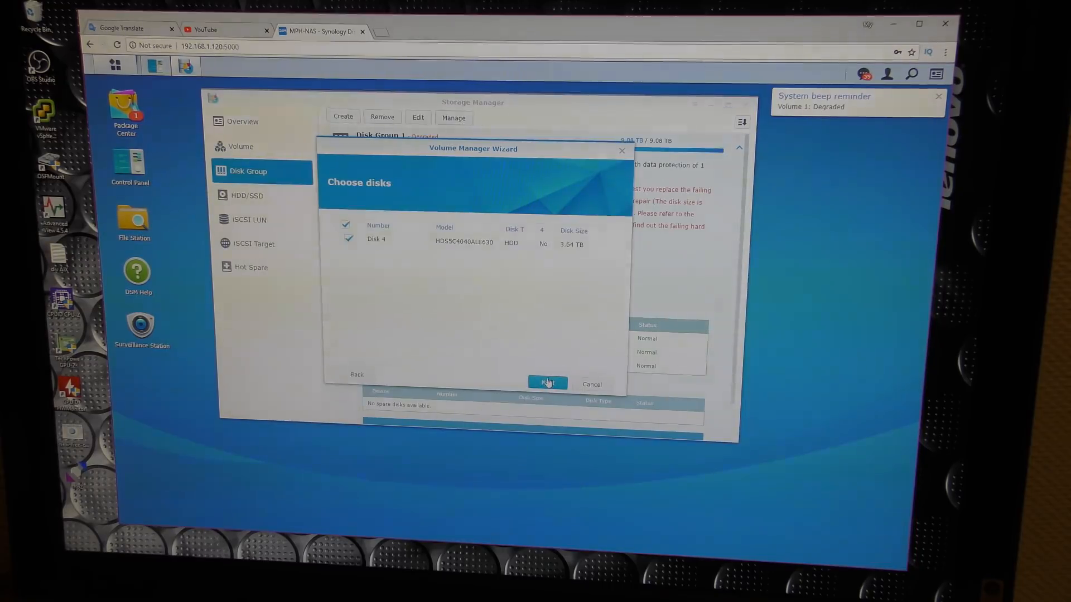
mouse_move(462, 255)
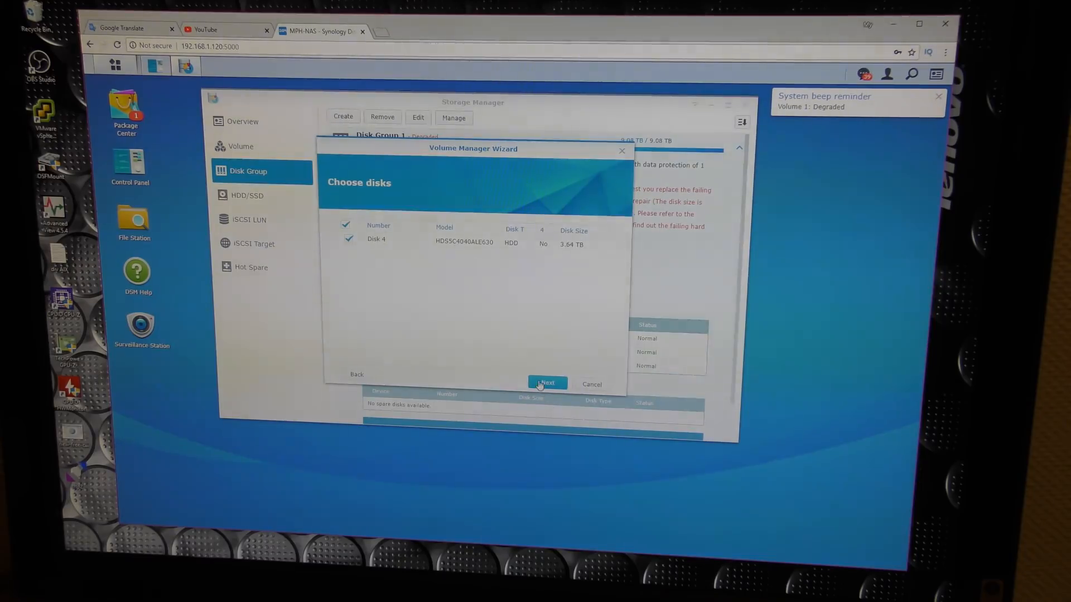
click(547, 383)
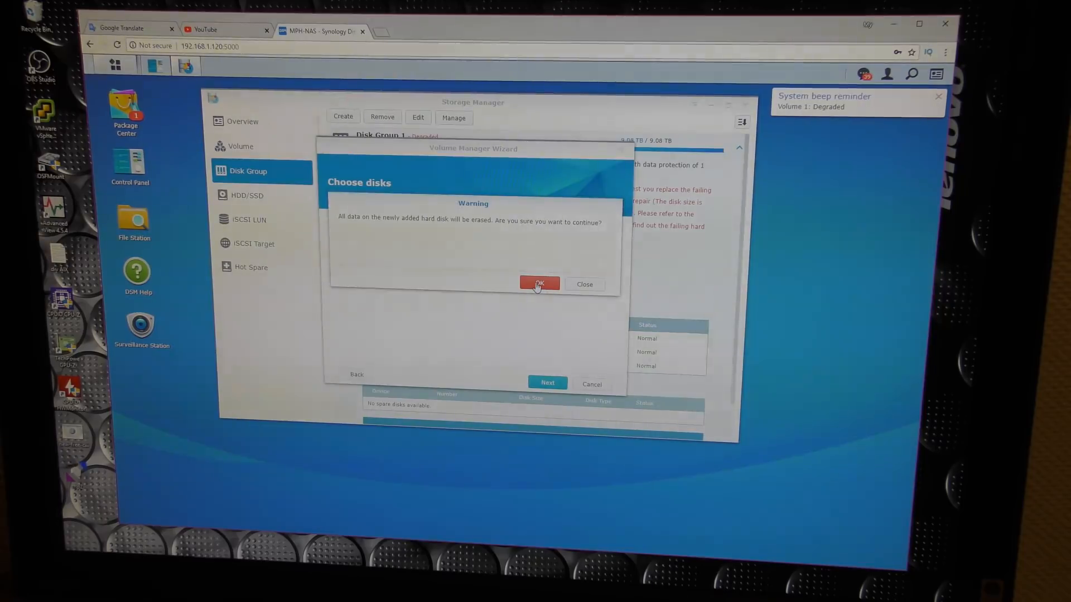
click(539, 284)
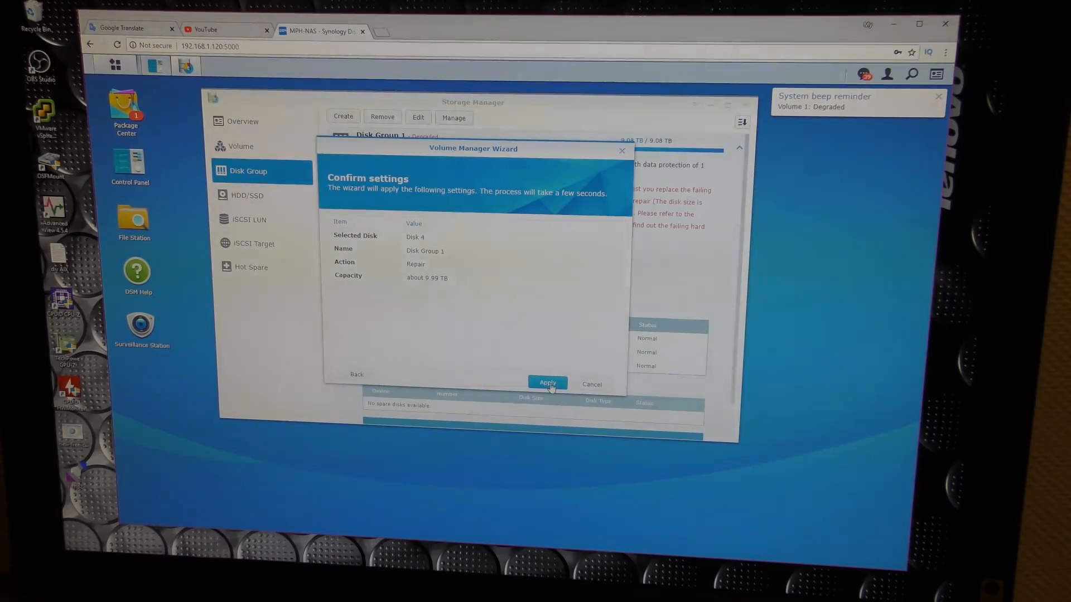
click(547, 382)
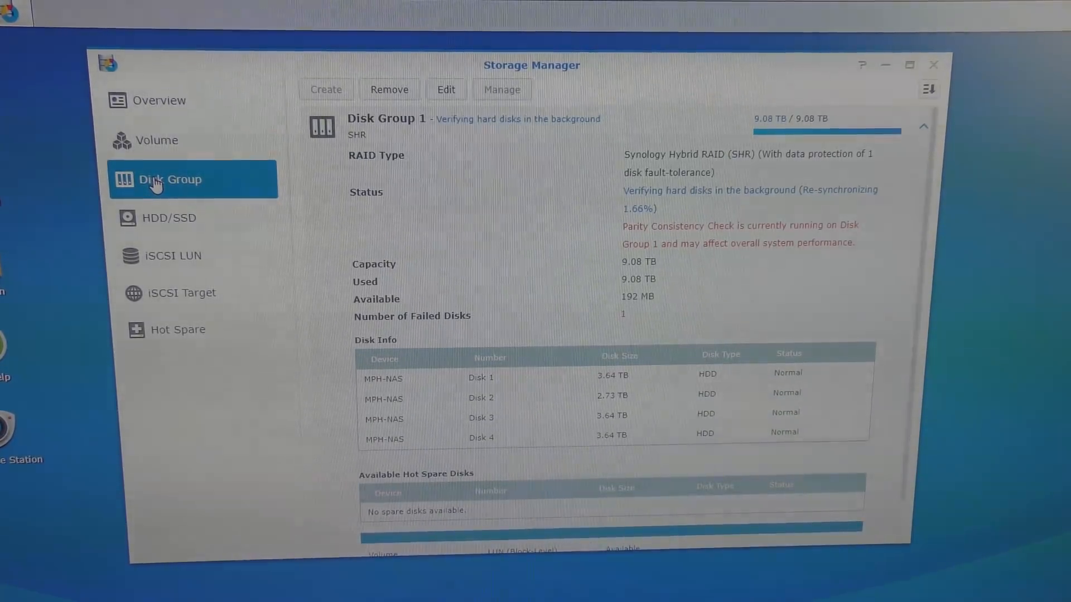
click(167, 218)
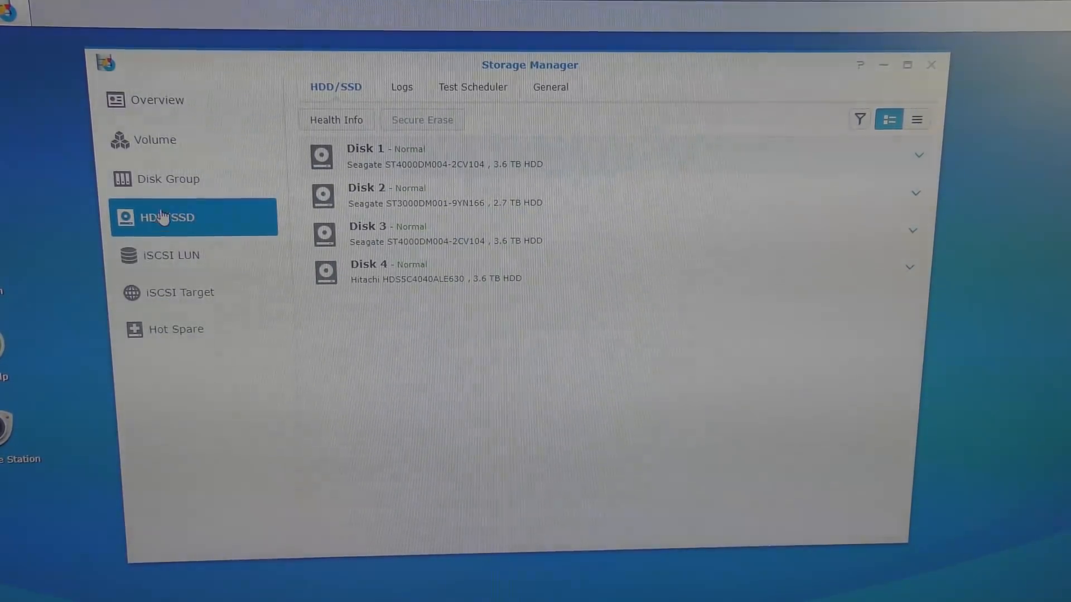
click(173, 179)
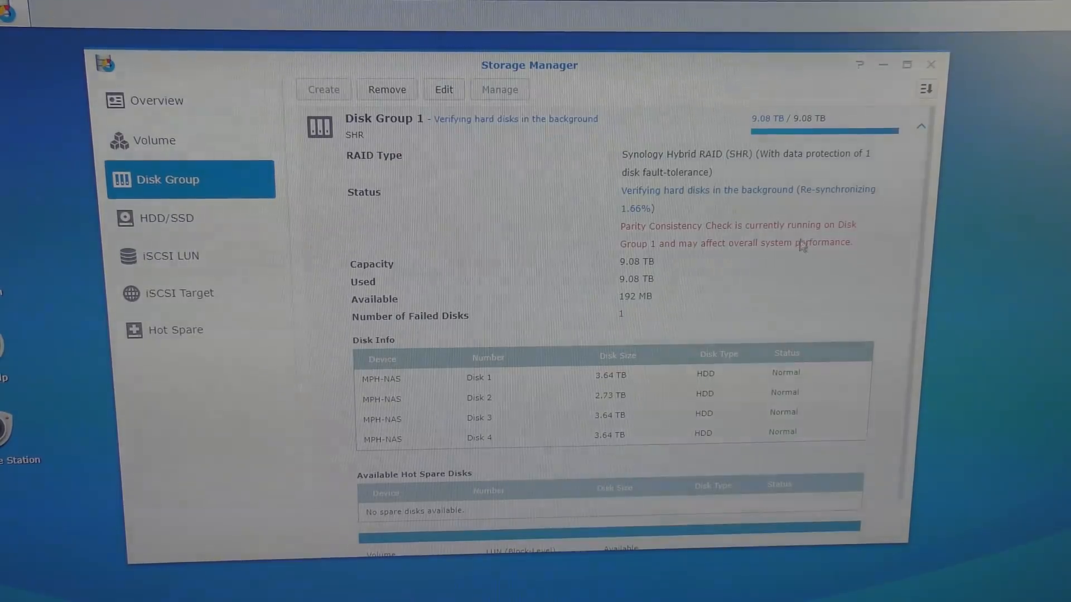